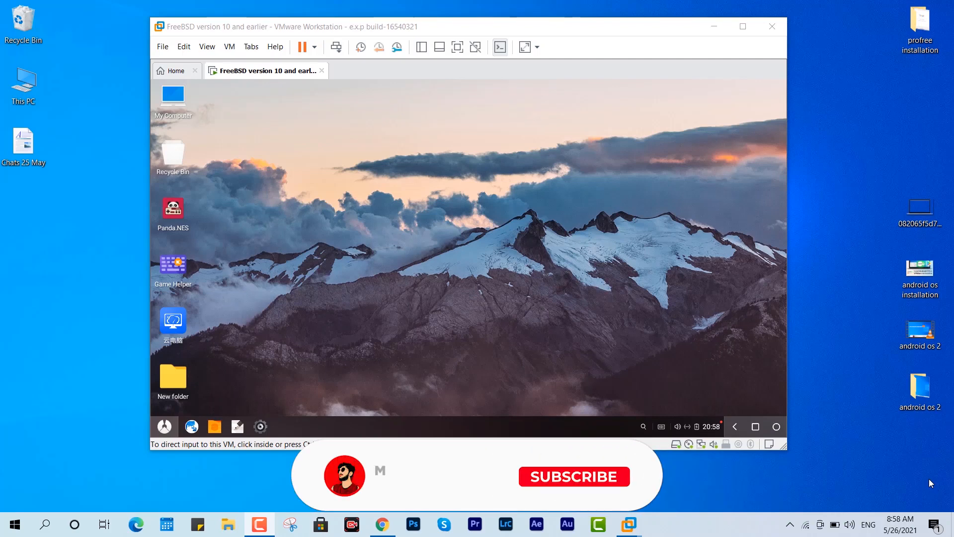
Launch and close Play Store, then start the Featured App store listing Word and WeChat.
click(163, 426)
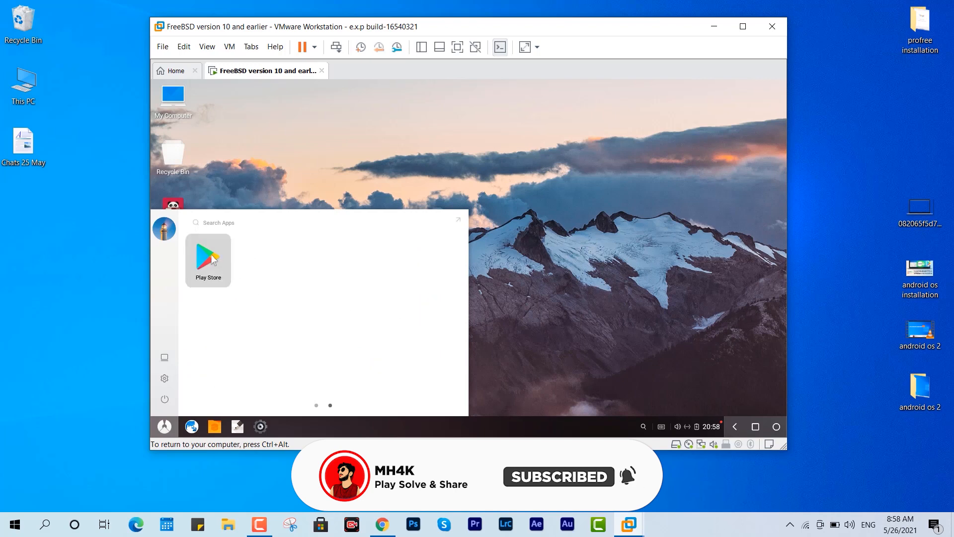
click(208, 256)
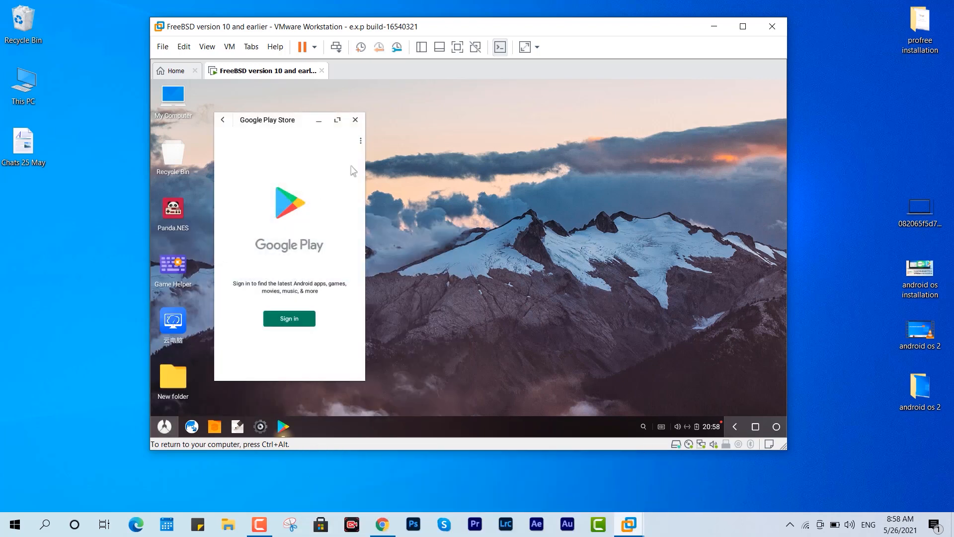
click(164, 426)
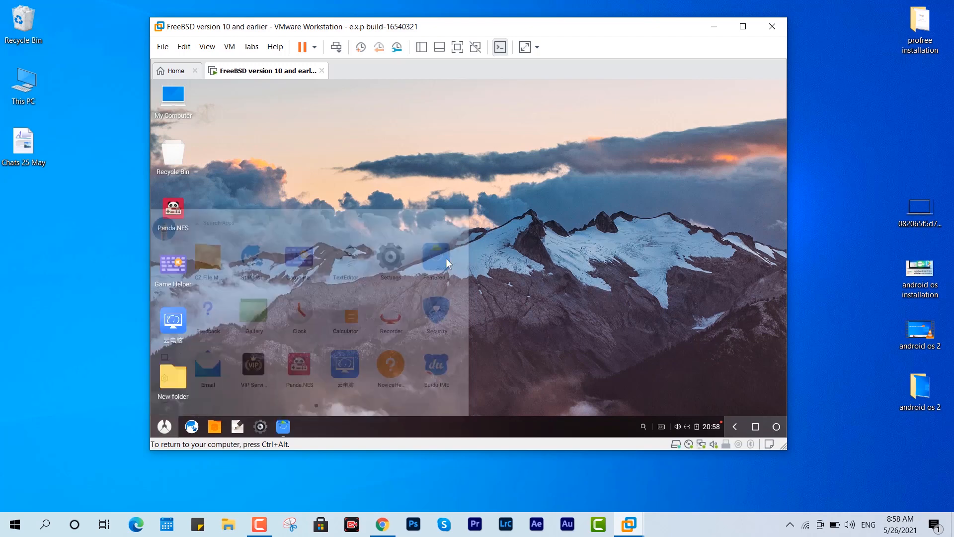
click(434, 259)
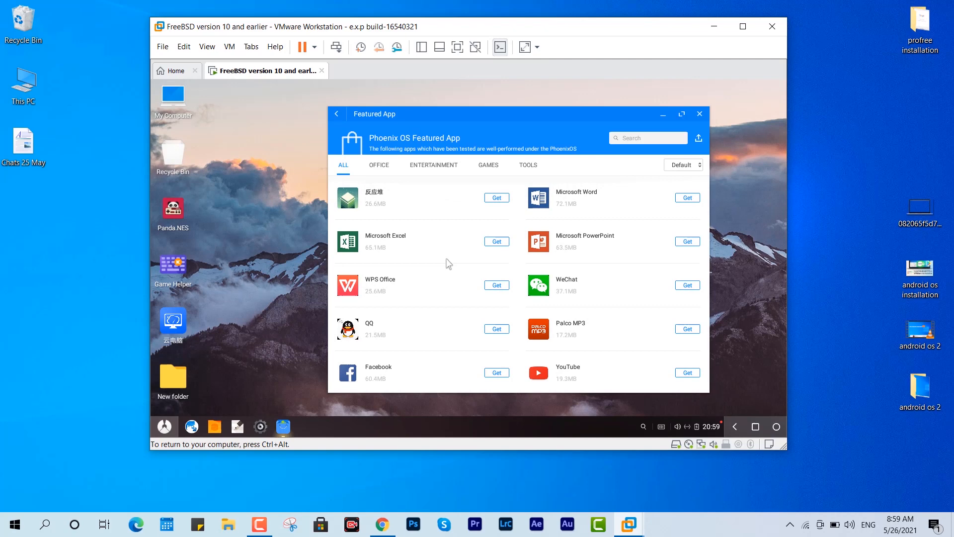
Open the File Manager on the SHRISTI drive showing its folders and APK files.
click(699, 114)
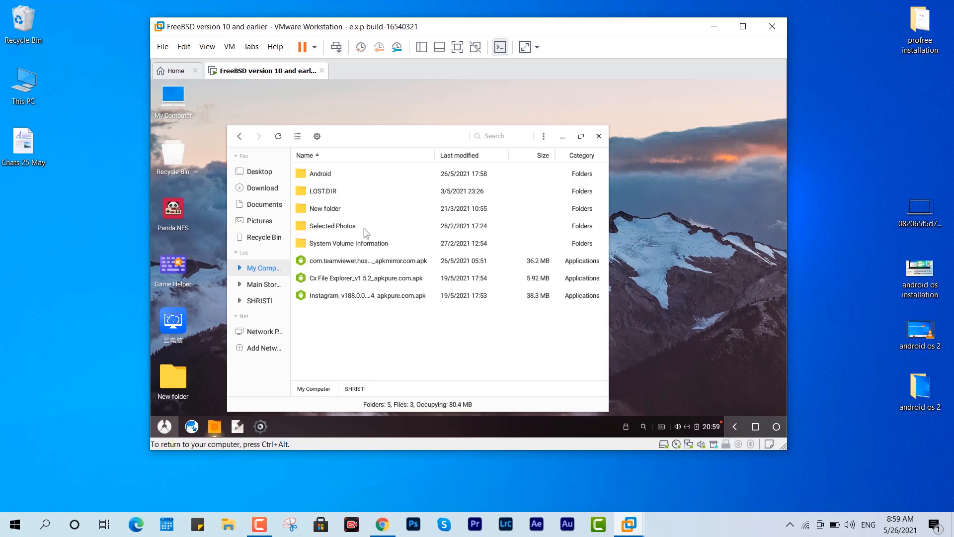
Install the TeamViewer Host APK, then the Cx File Explorer APK, from the drive.
click(366, 277)
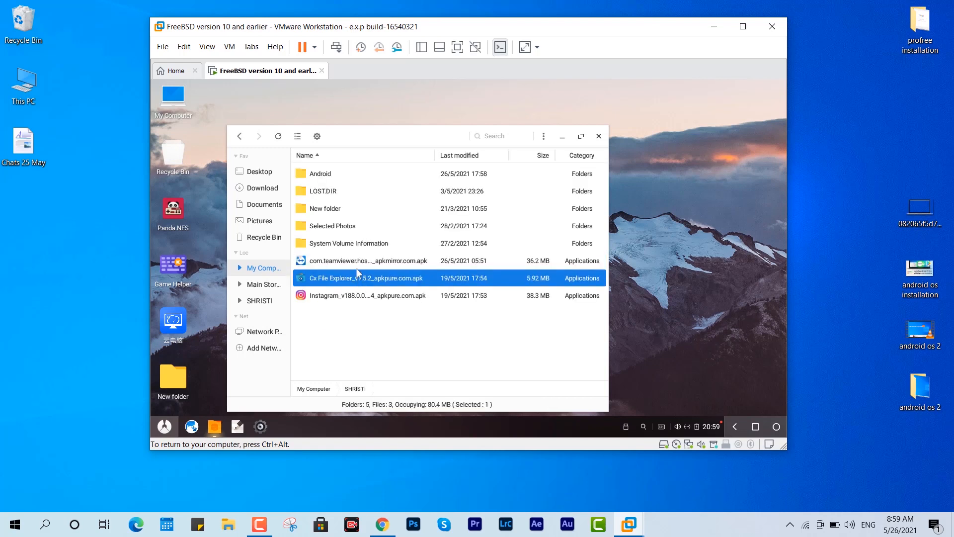
click(367, 260)
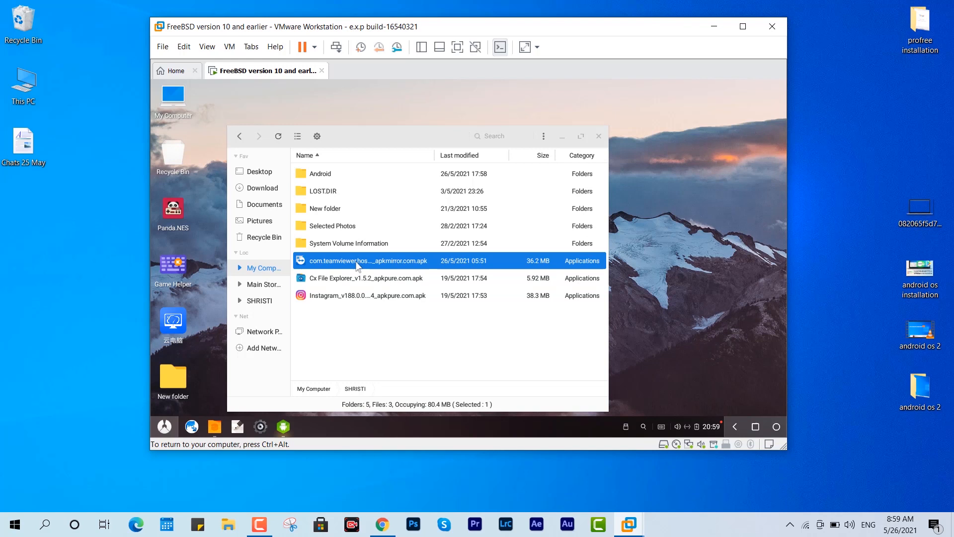
double_click(366, 260)
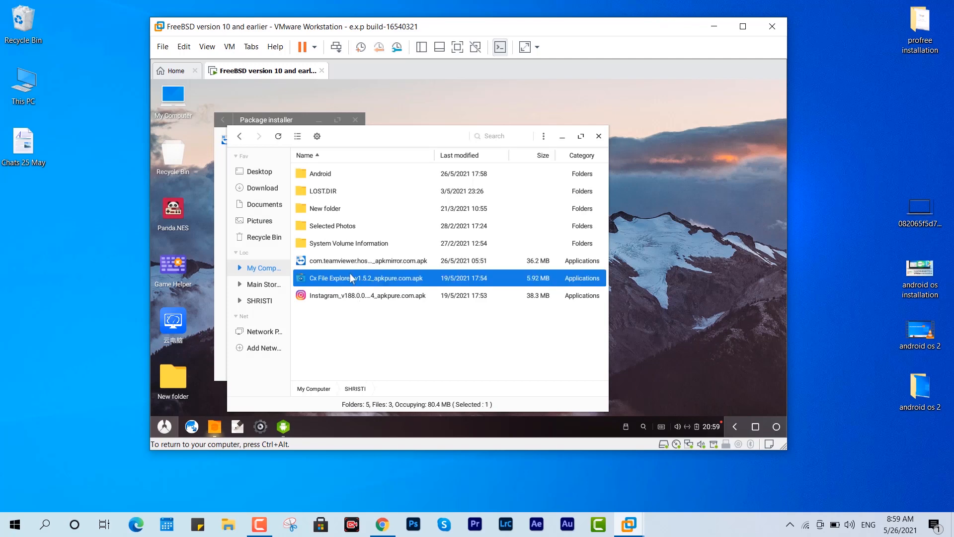
double_click(367, 277)
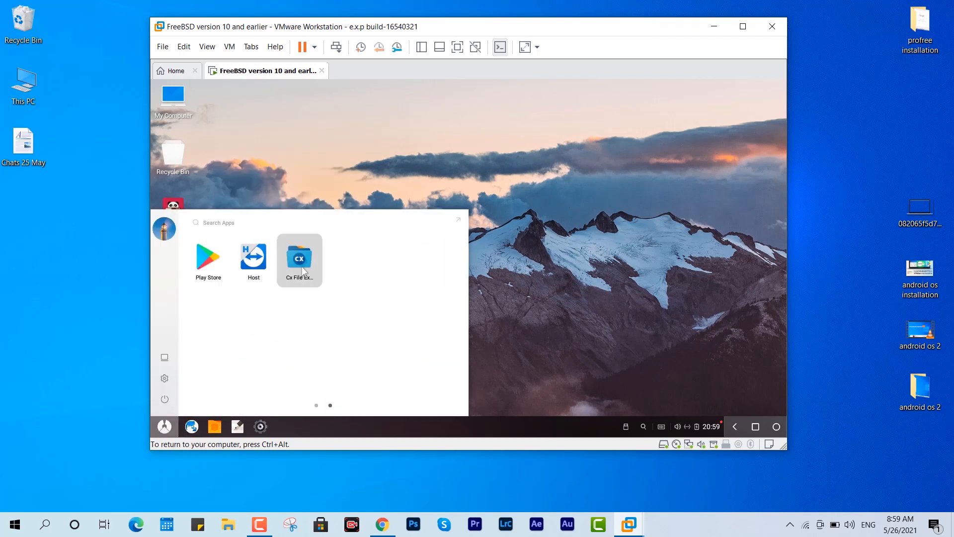
Launch Cx File Explorer, allow device file access, and open the Stardust browser.
click(298, 256)
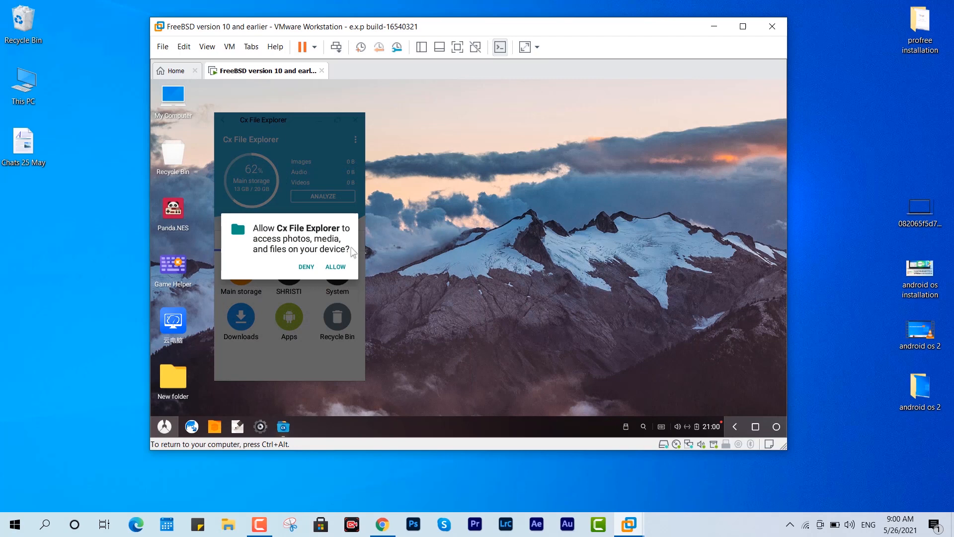
click(334, 267)
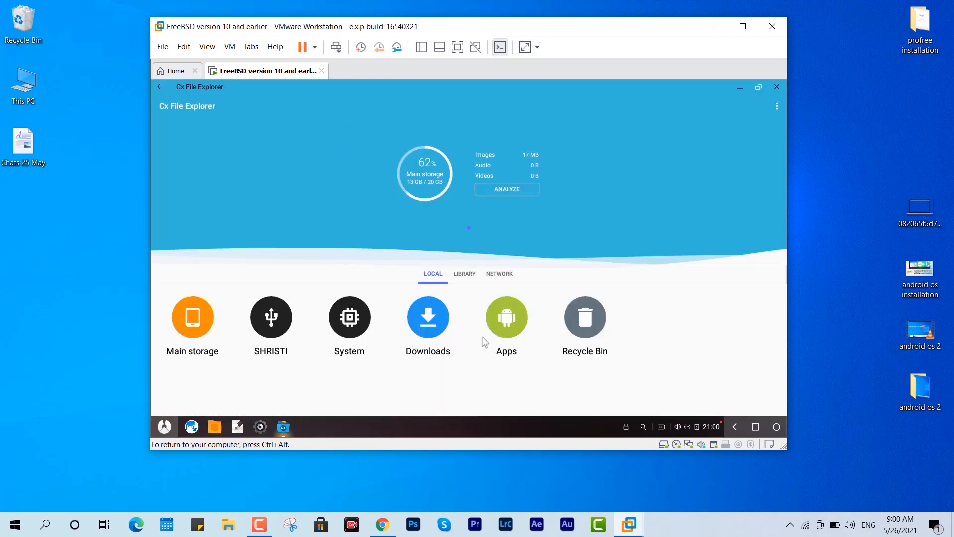
click(505, 317)
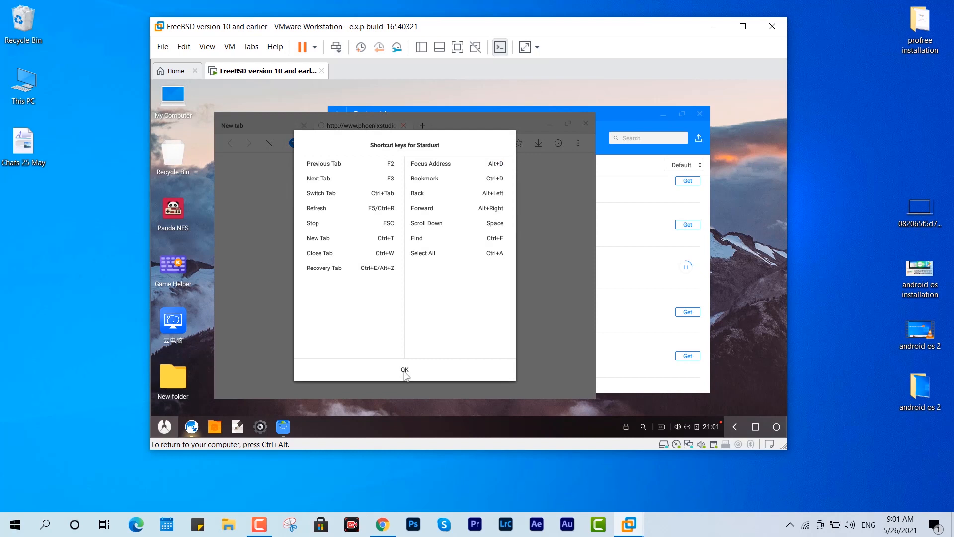
Dismiss the shortcut guide, search Google for 'chrome apk', and open the Uptodown result.
click(404, 369)
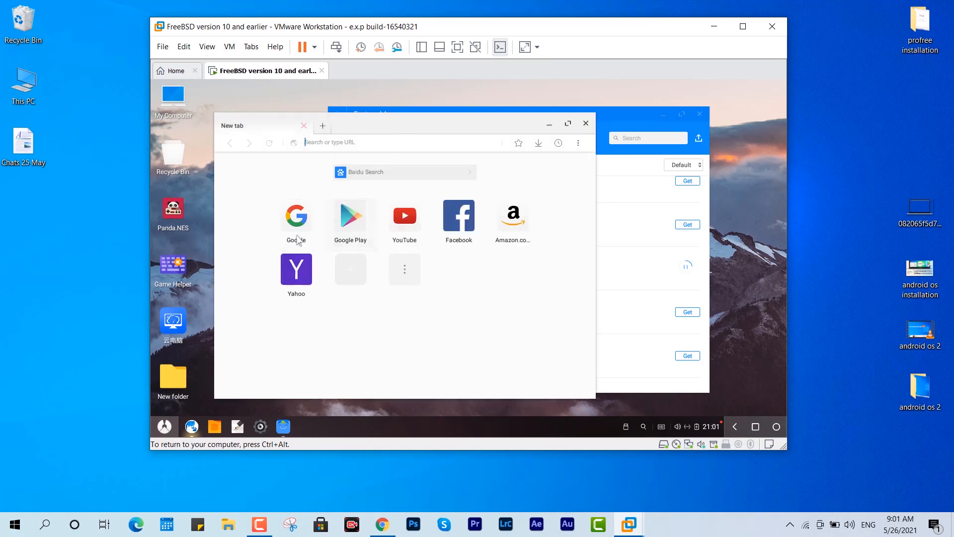
click(295, 219)
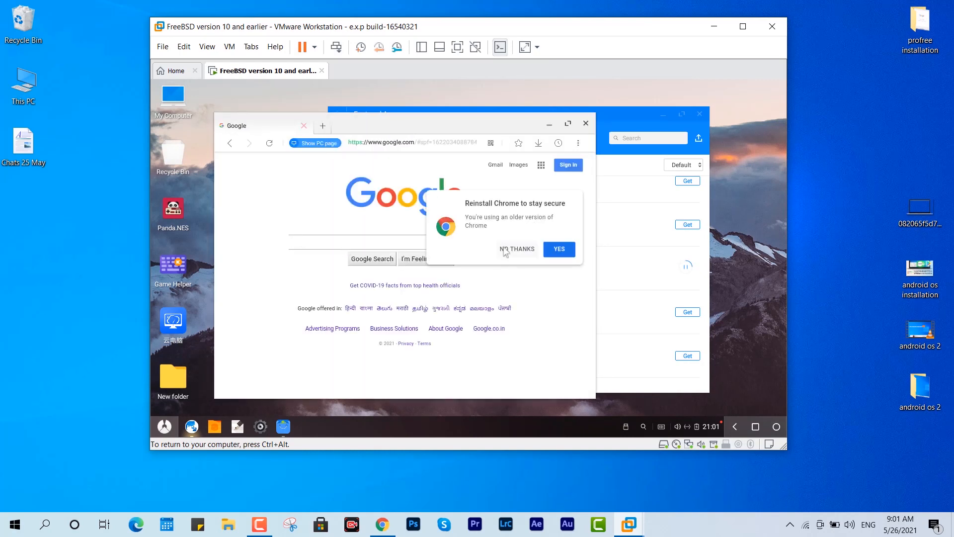
click(516, 249)
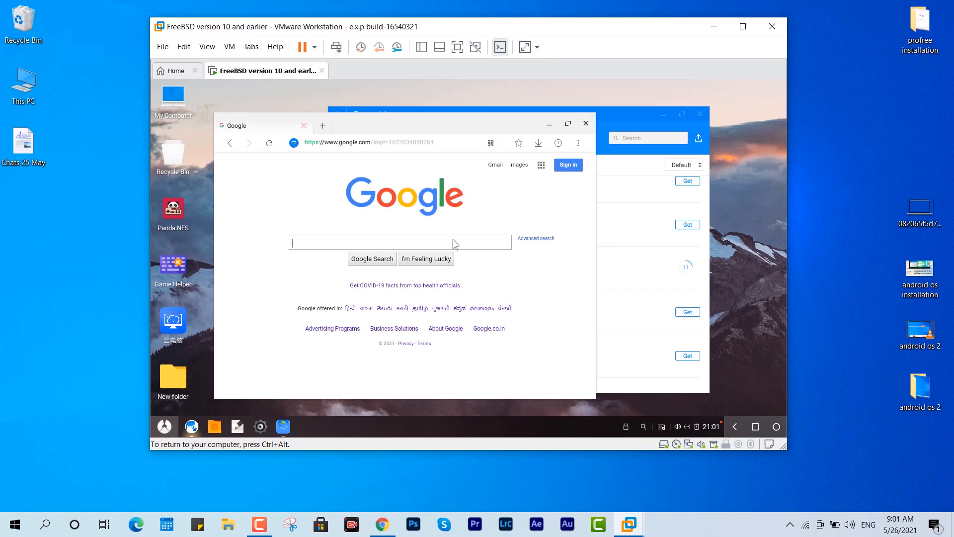
text(chrome apk)
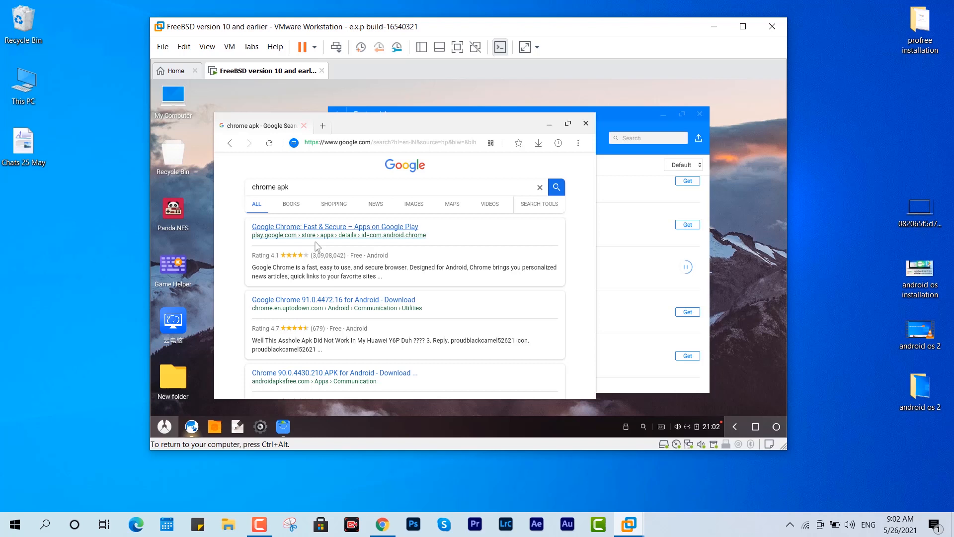
click(334, 299)
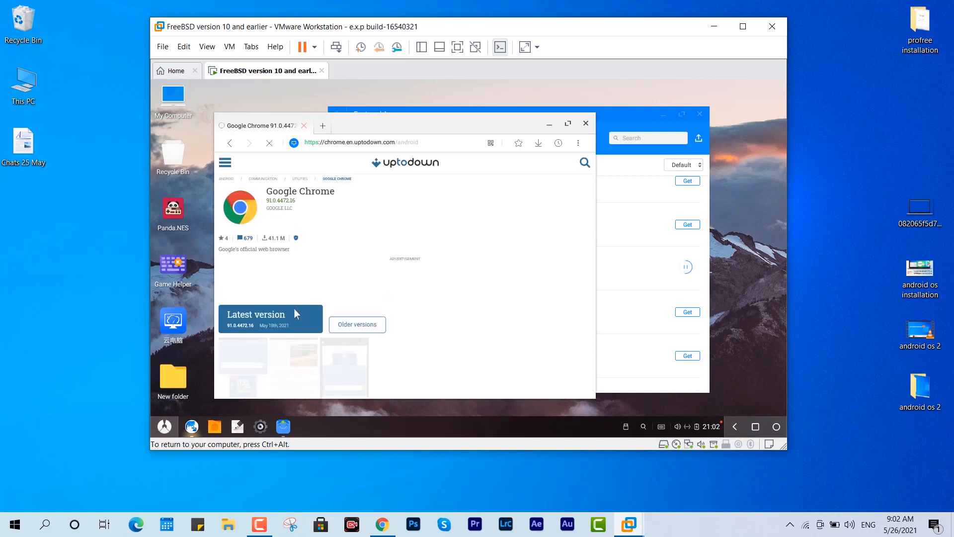
Download the latest Chrome APK from Uptodown and check its download progress.
click(271, 318)
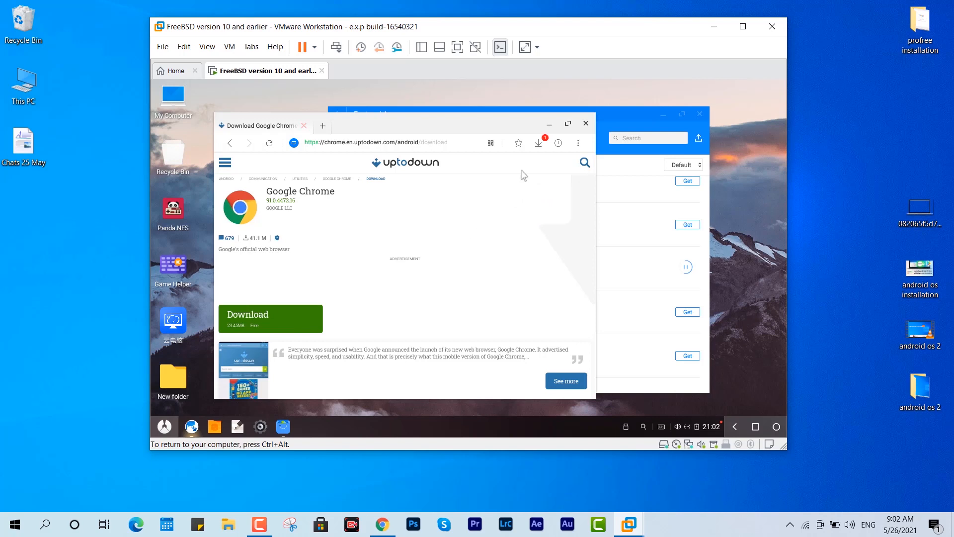
click(537, 142)
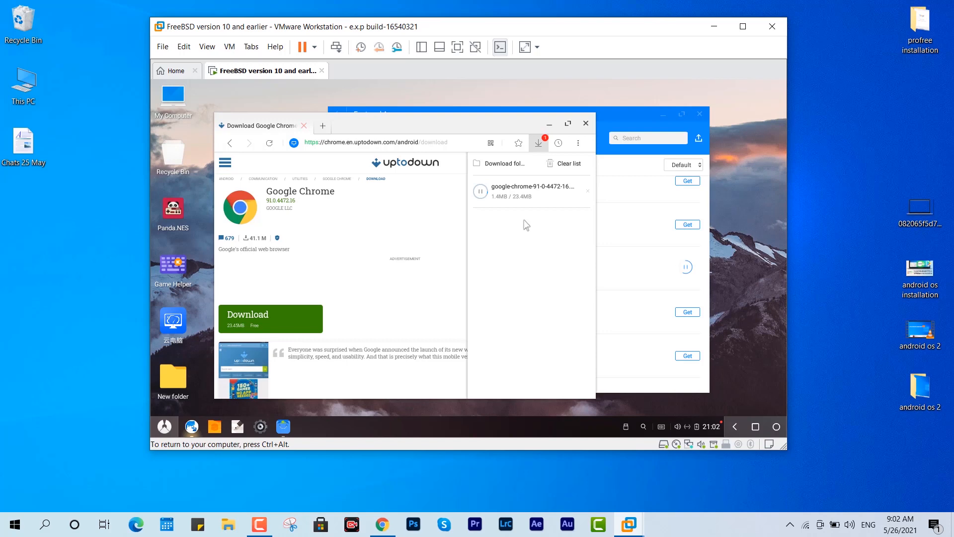
mouse_move(78, 114)
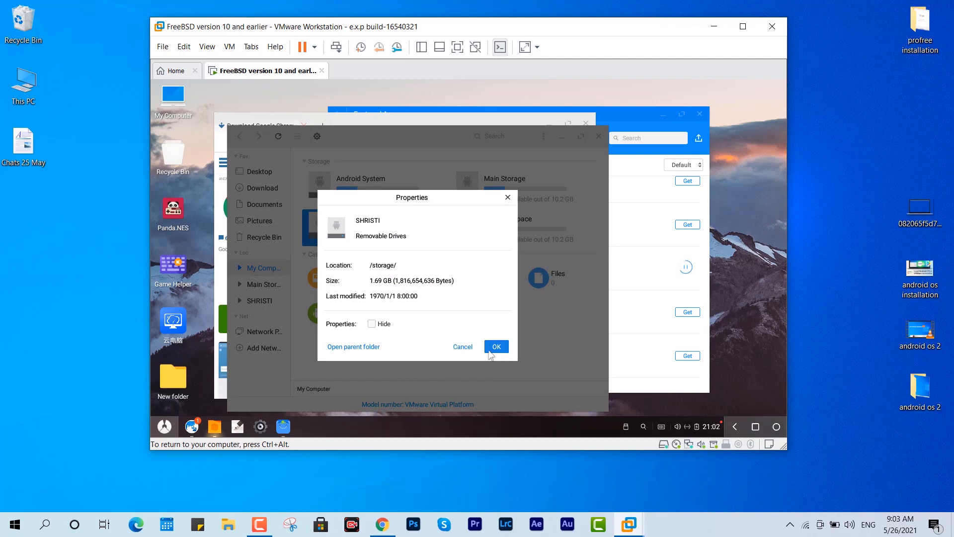
Close the SHRISTI drive properties and let Cx File Explorer open the USB device.
click(495, 346)
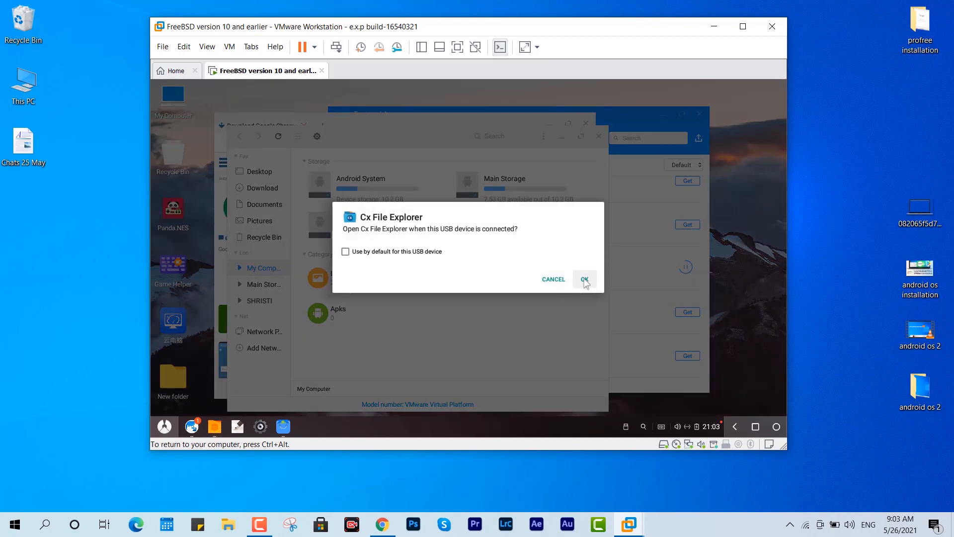
click(583, 279)
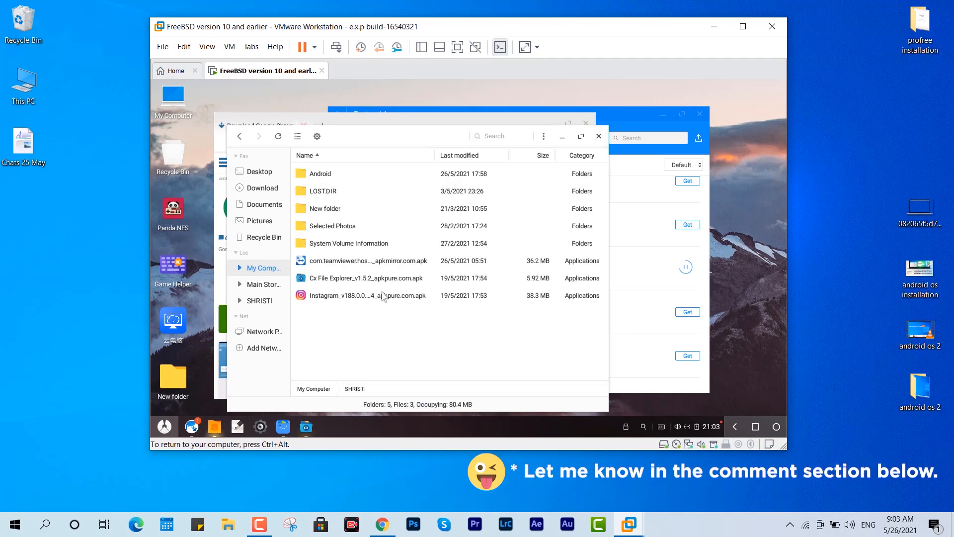